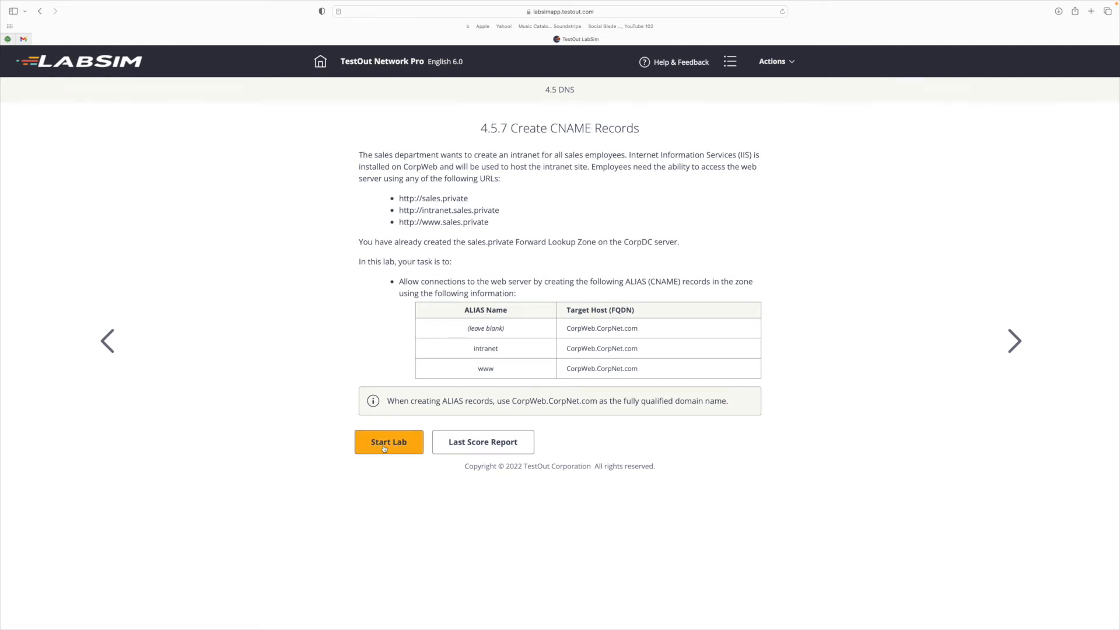
Start the Create CNAME Records lab and load the CorpServer desktop
left_click(388, 441)
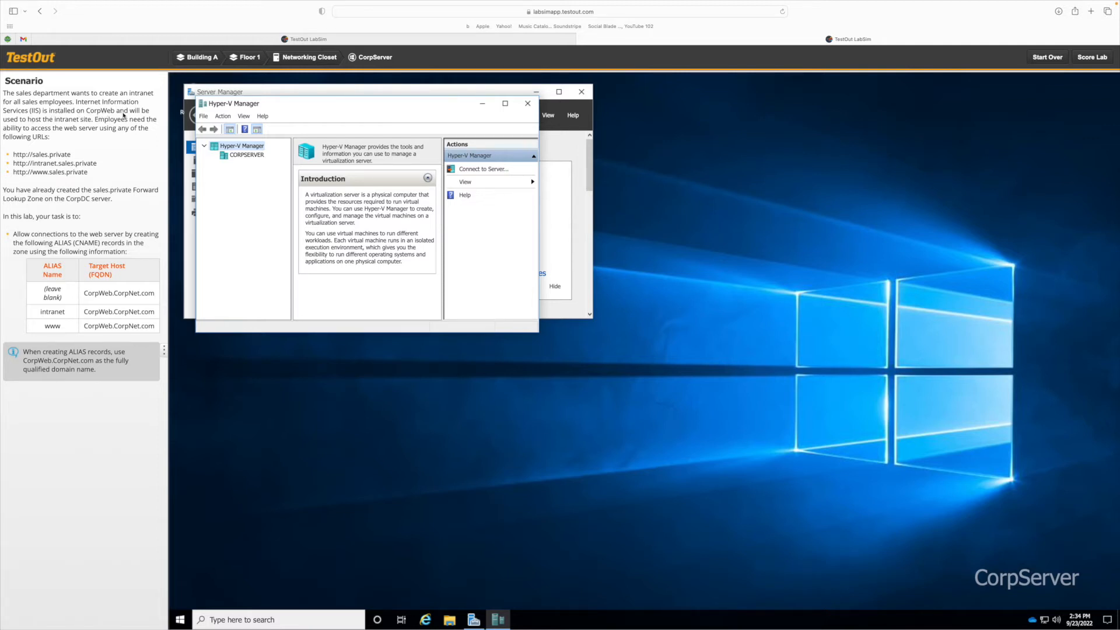
mouse_move(51, 124)
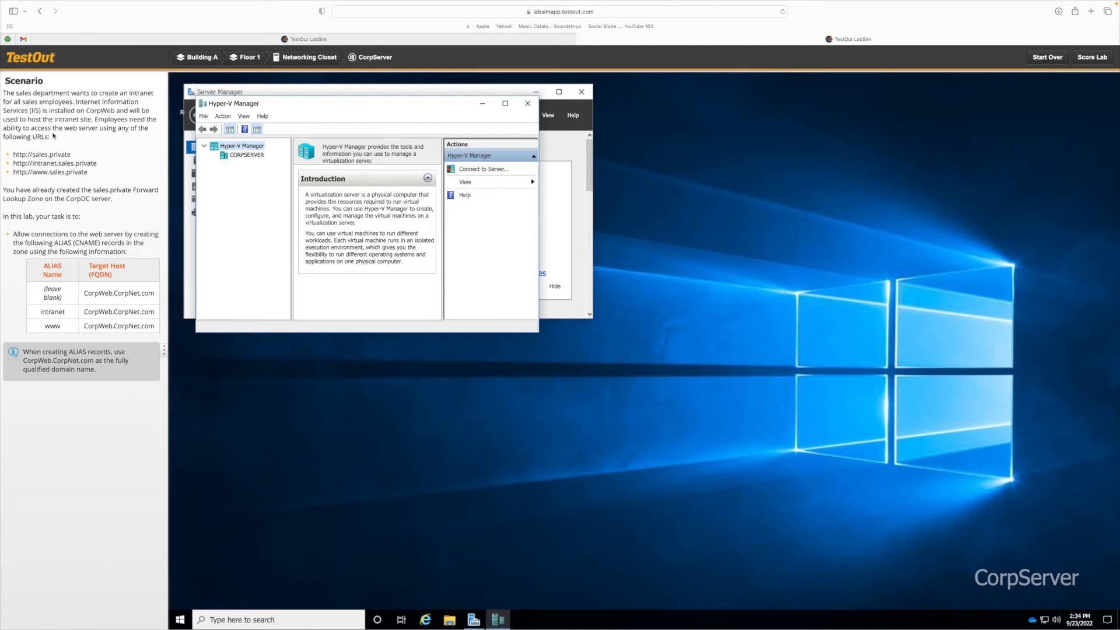
mouse_move(99, 137)
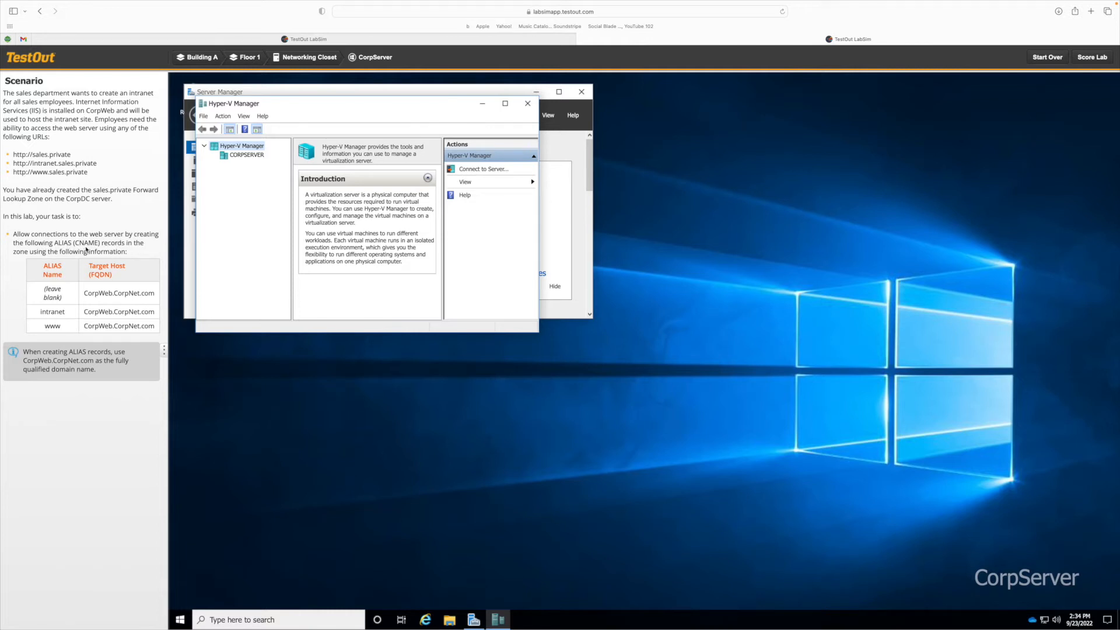
mouse_move(79, 259)
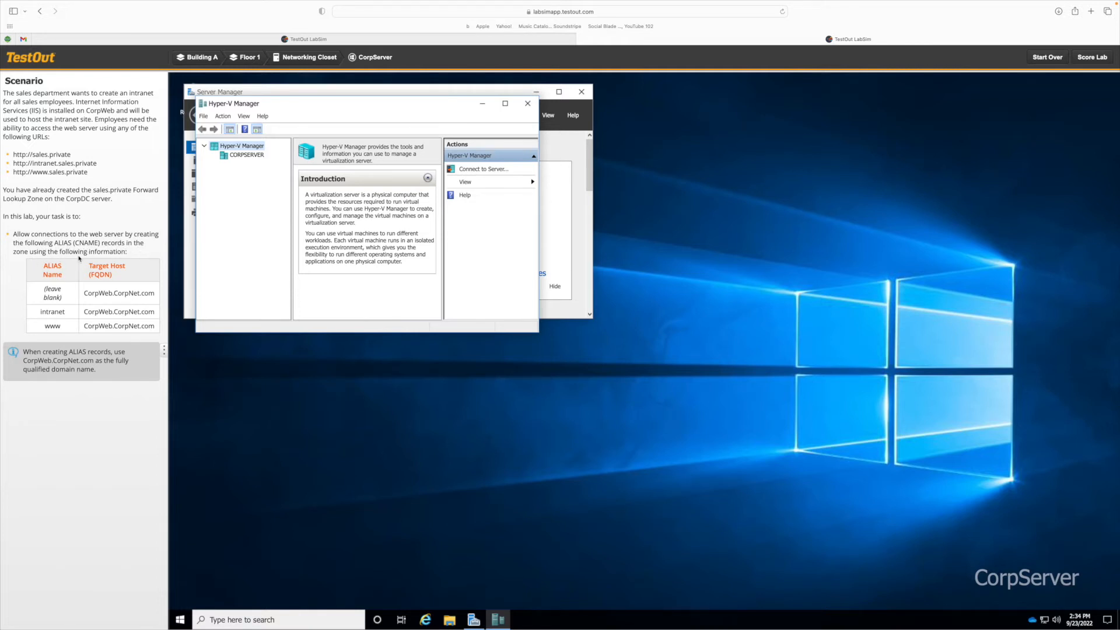
mouse_move(47, 336)
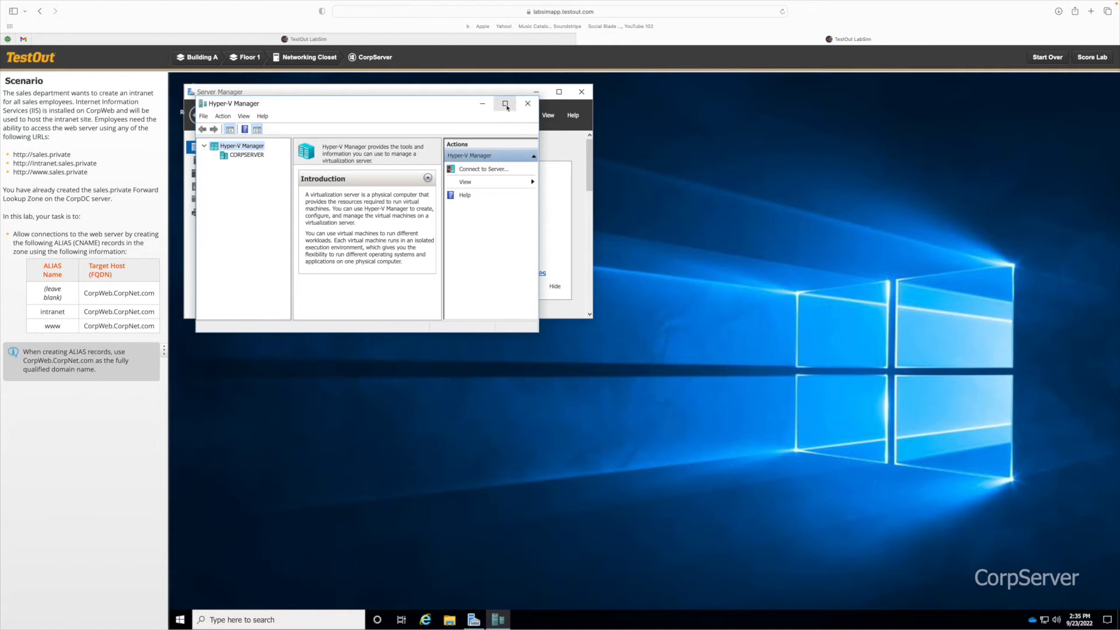
Maximize Hyper-V Manager, connect to CorpDC, and open DNS Manager maximized
left_click(506, 104)
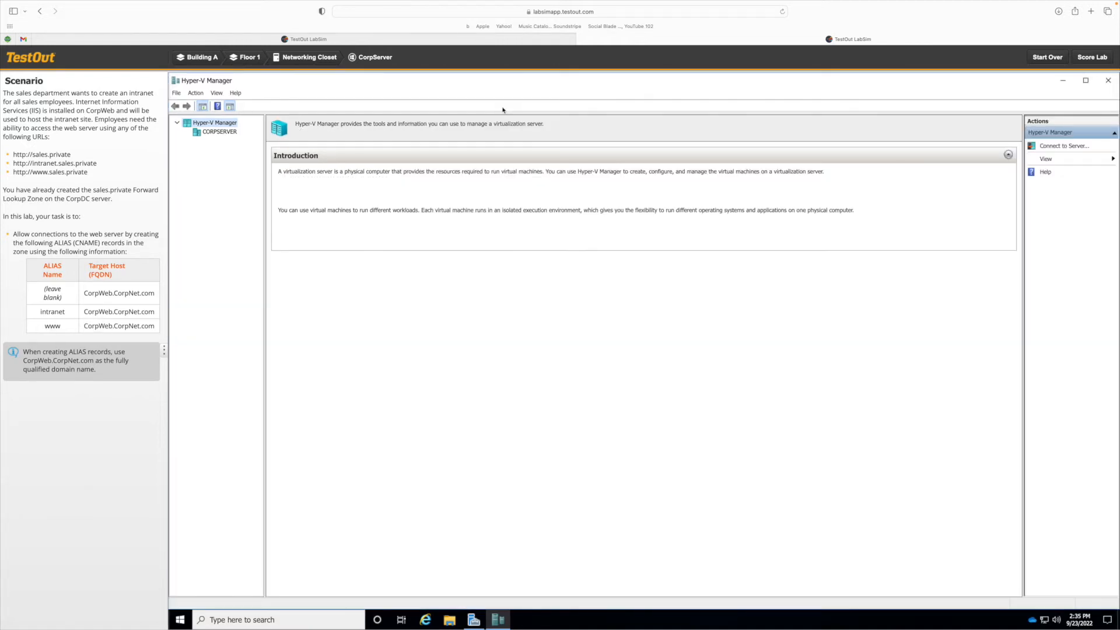
left_click(220, 132)
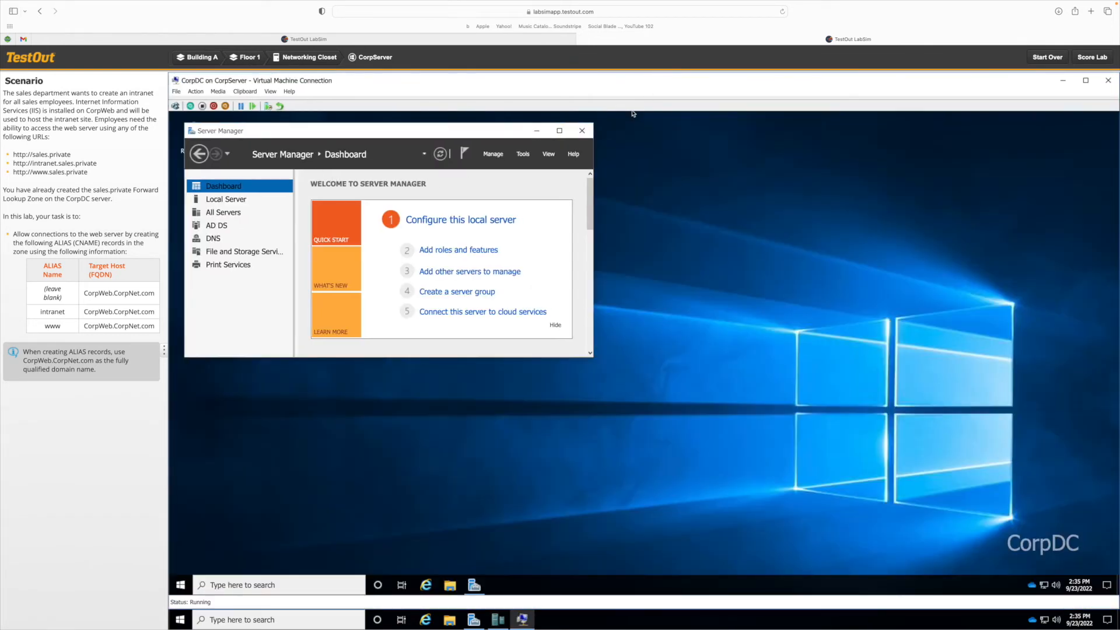
left_click(559, 130)
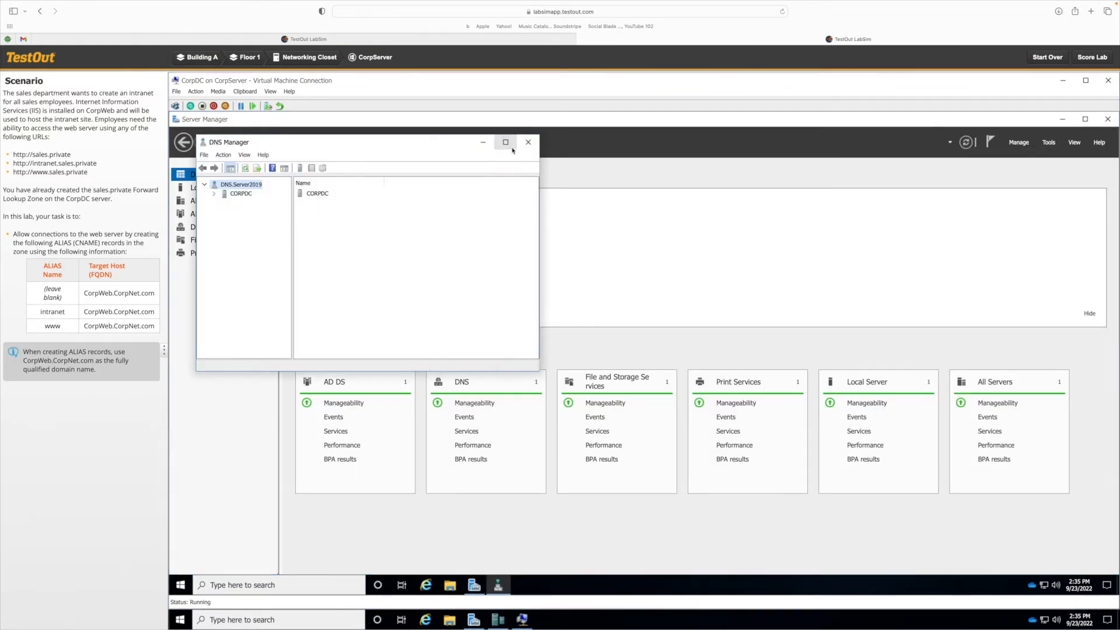
left_click(505, 142)
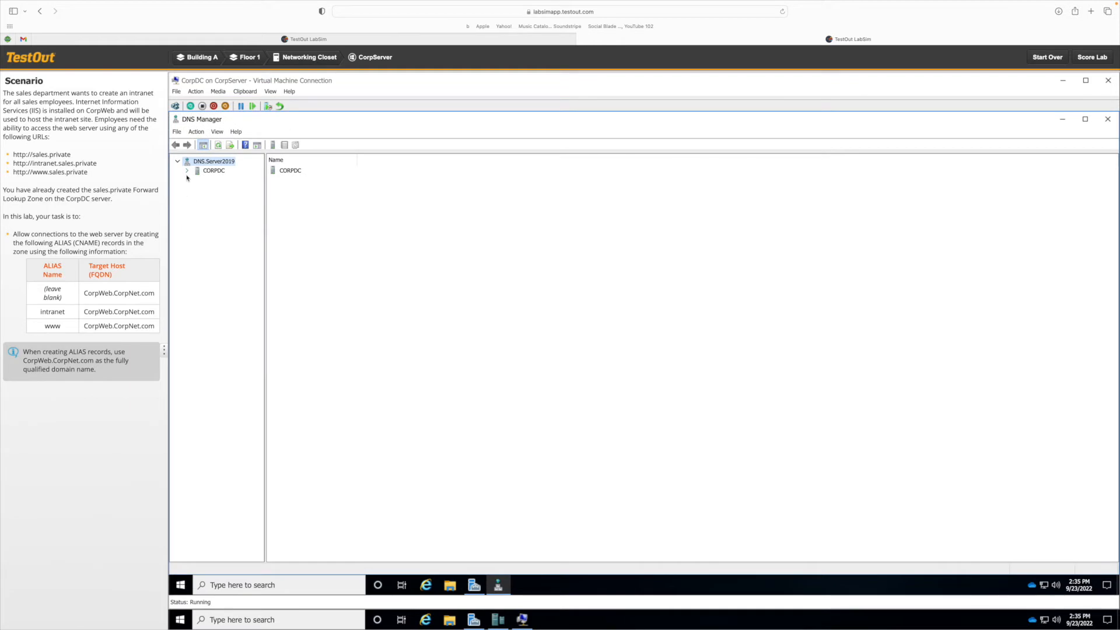
Expand CORPDC > Forward Lookup Zones and select sales.private, opening its context menu
left_click(187, 171)
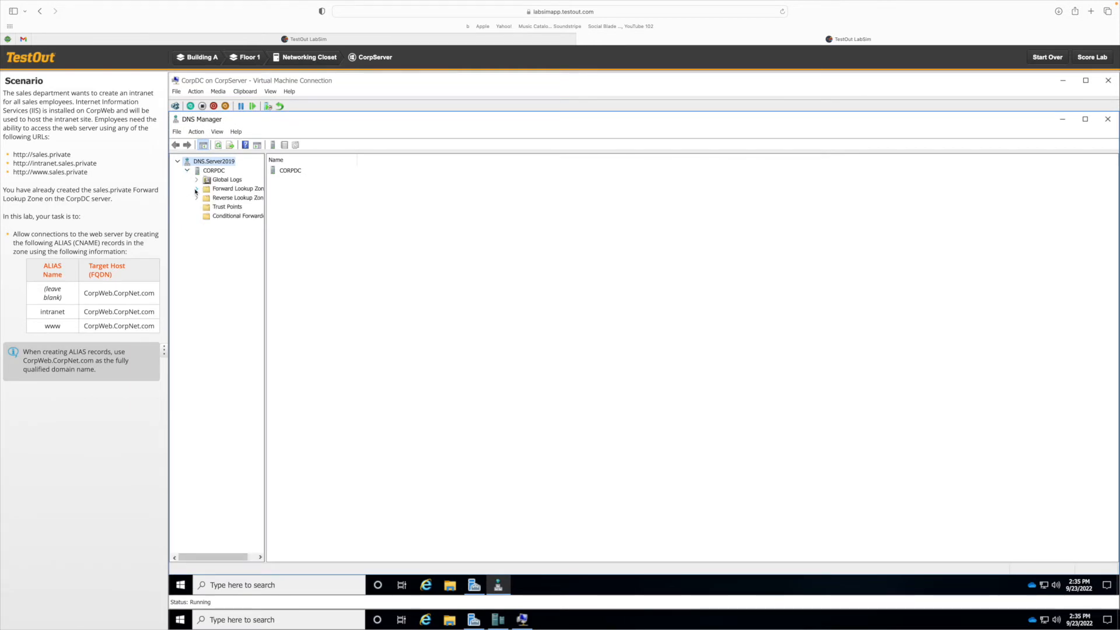
left_click(196, 188)
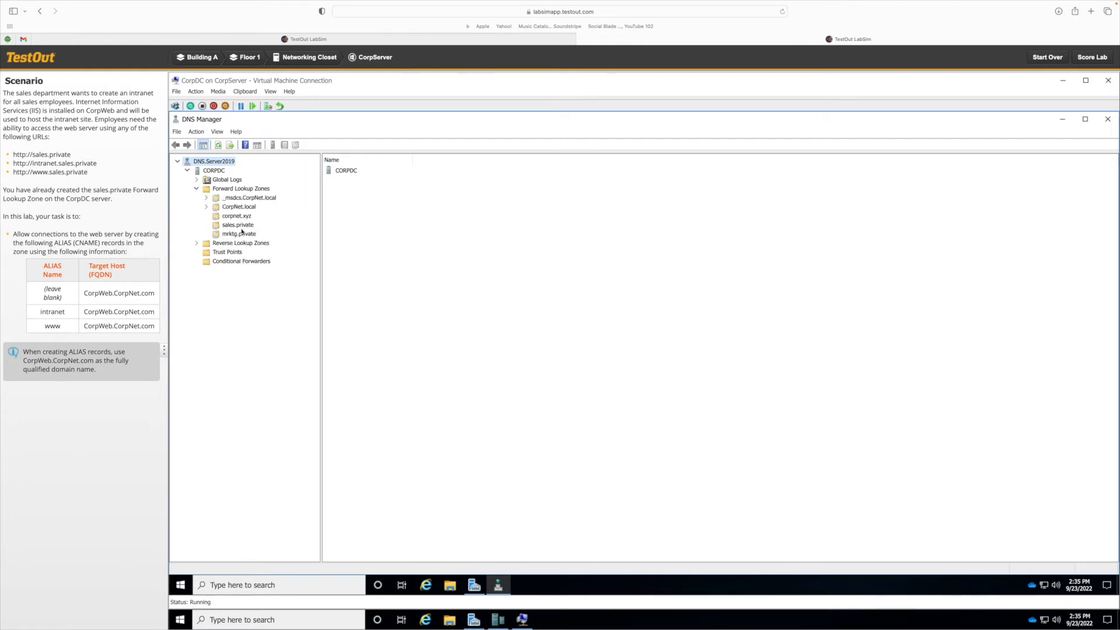
left_click(236, 224)
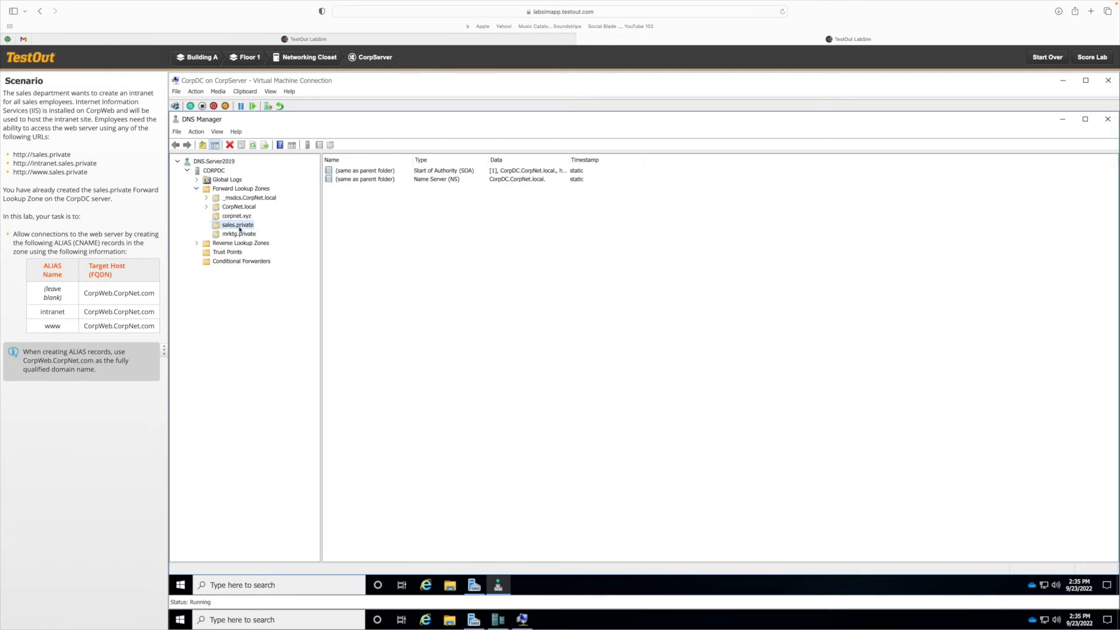
right_click(236, 224)
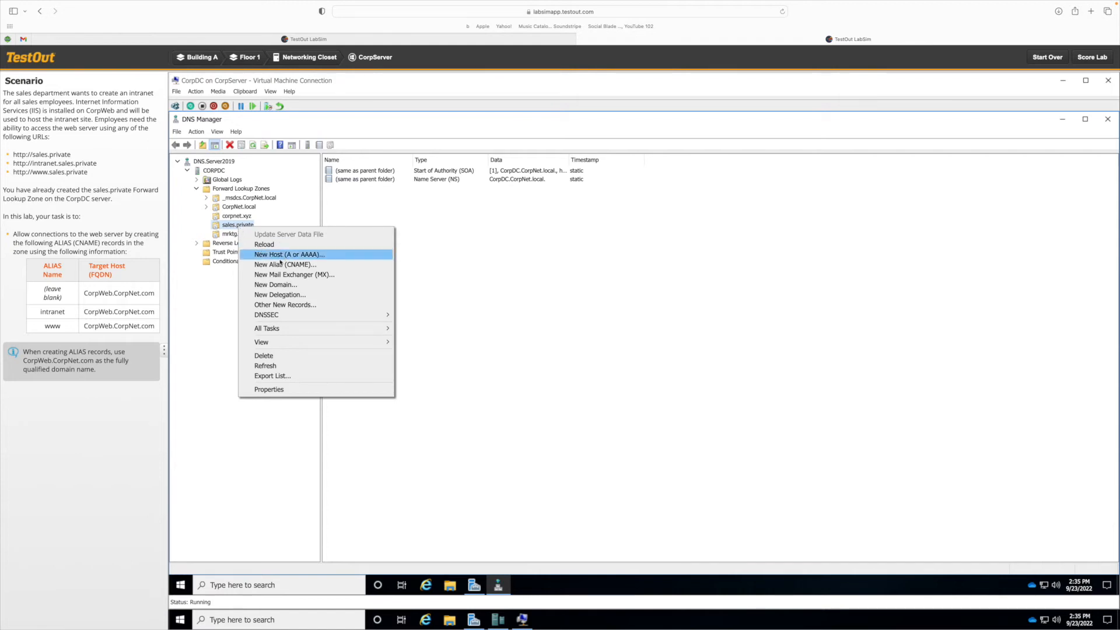
mouse_move(284, 264)
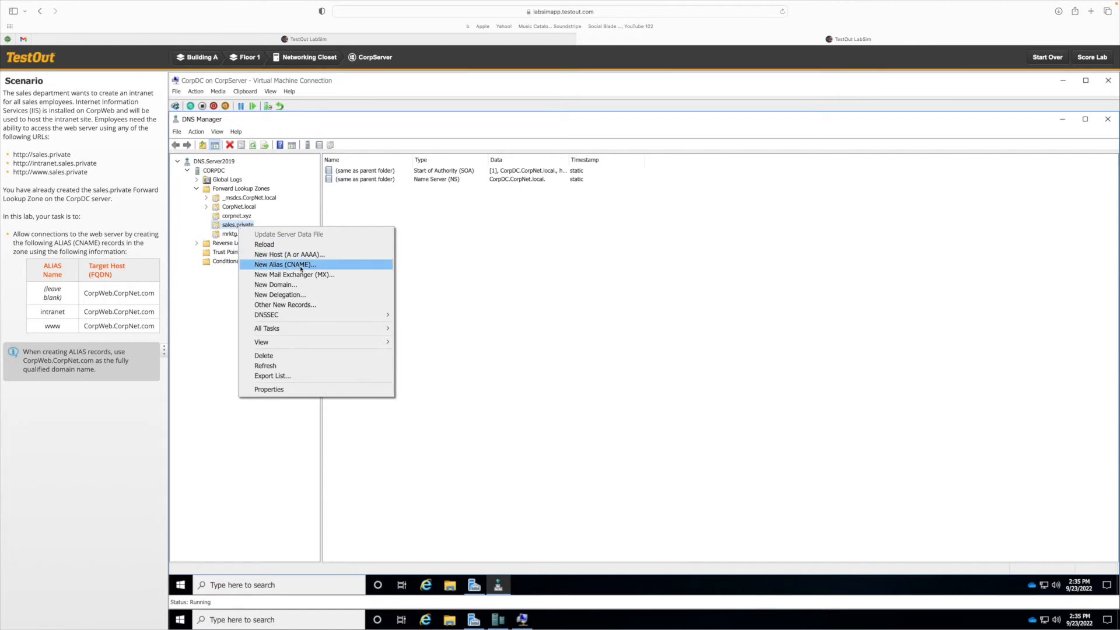
Create a blank-named CNAME alias targeting CorpWeb.CorpNet.com in sales.private
left_click(284, 264)
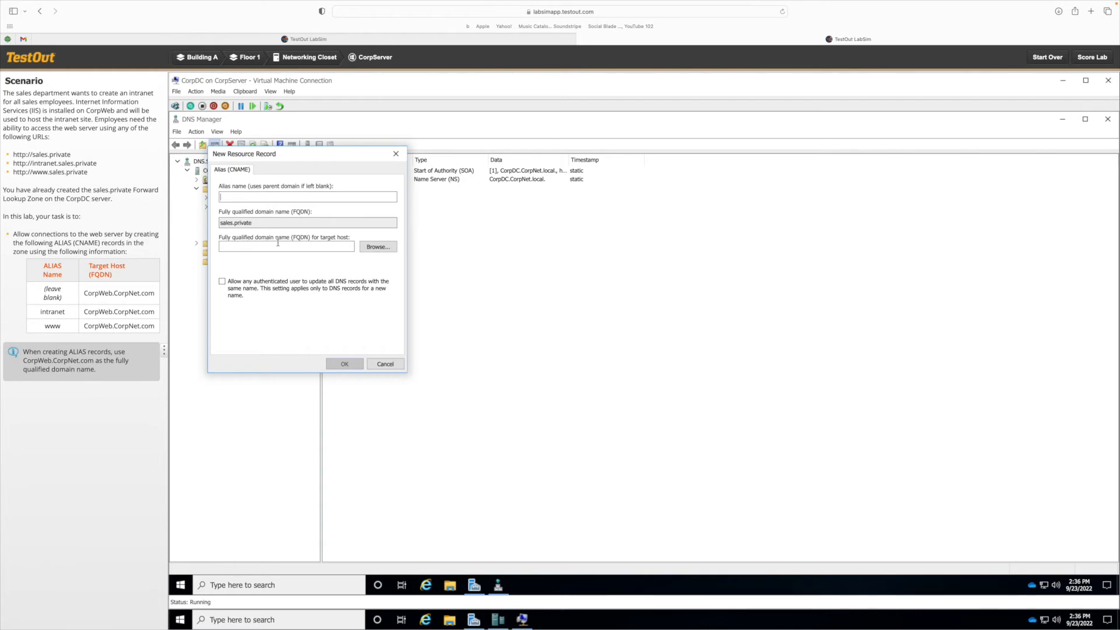
mouse_move(86, 296)
type("CorpWeb.CorpNet.com")
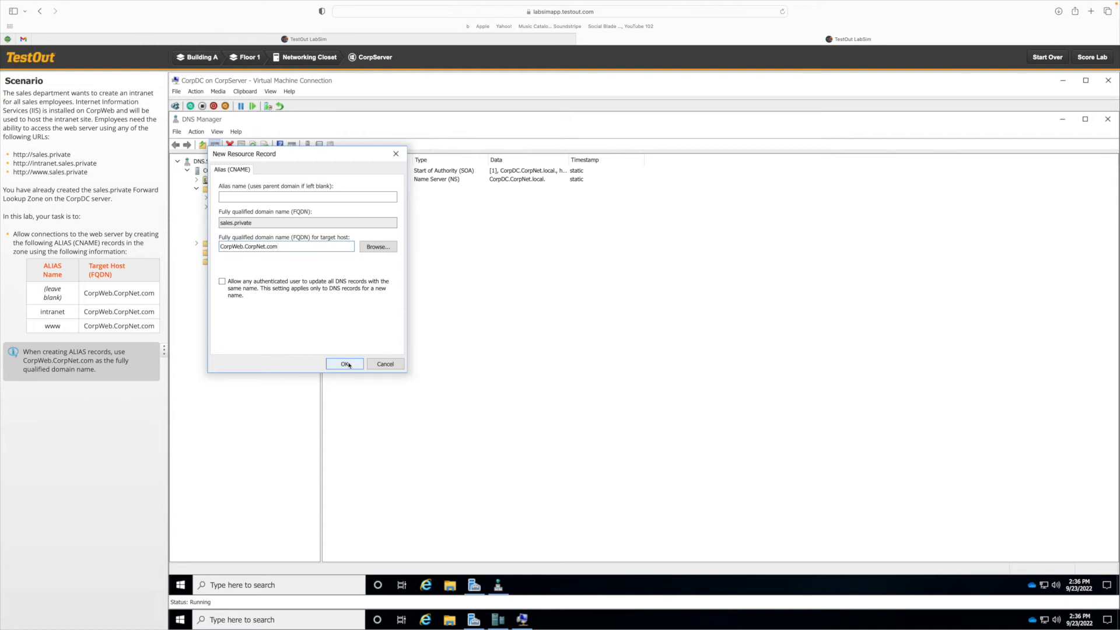
left_click(344, 363)
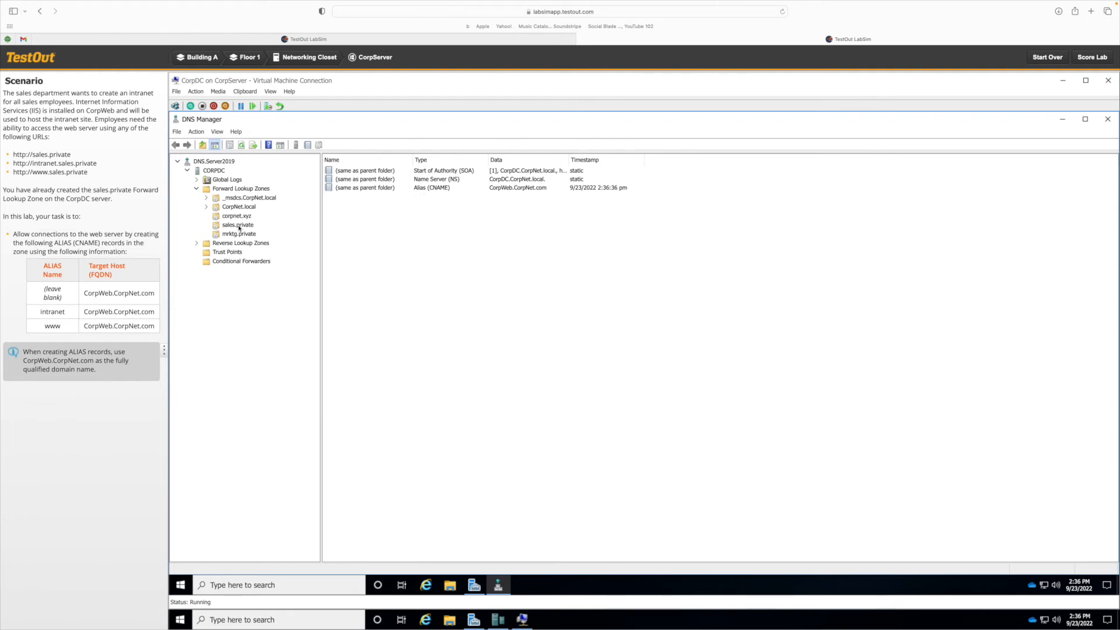
Create the 'intranet' CNAME alias targeting CorpWeb.CorpNet.com in sales.private
right_click(238, 224)
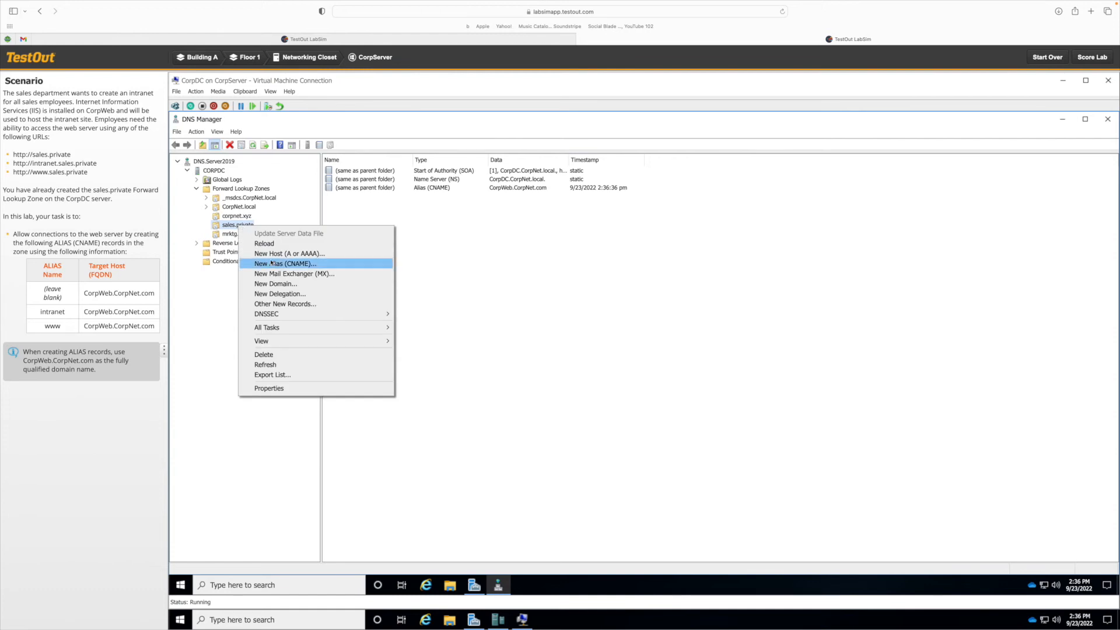
left_click(285, 263)
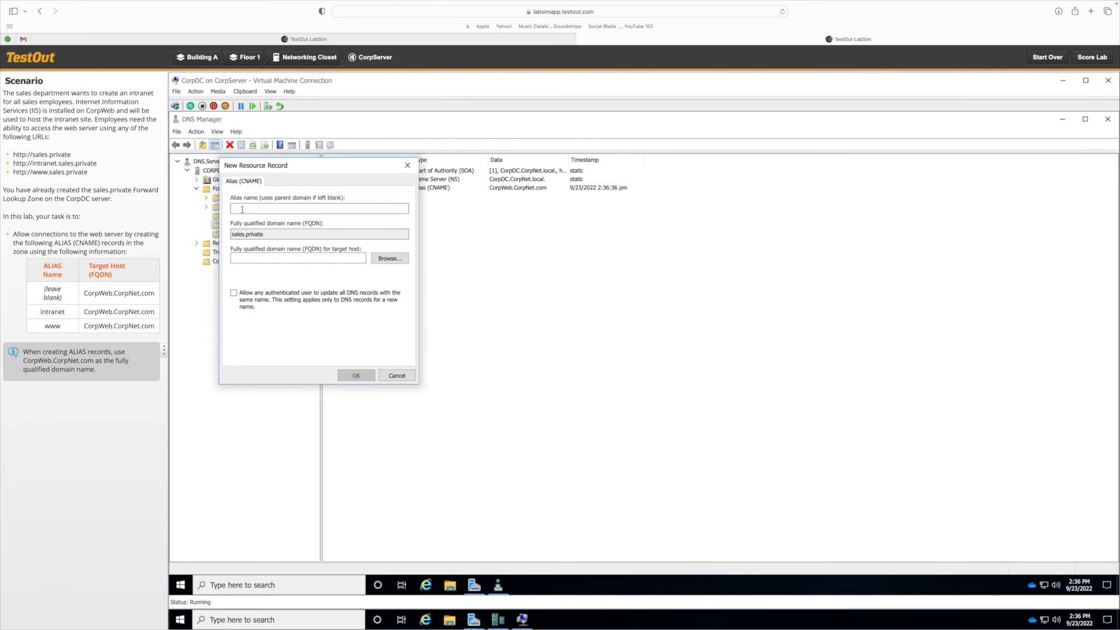
type("intranet")
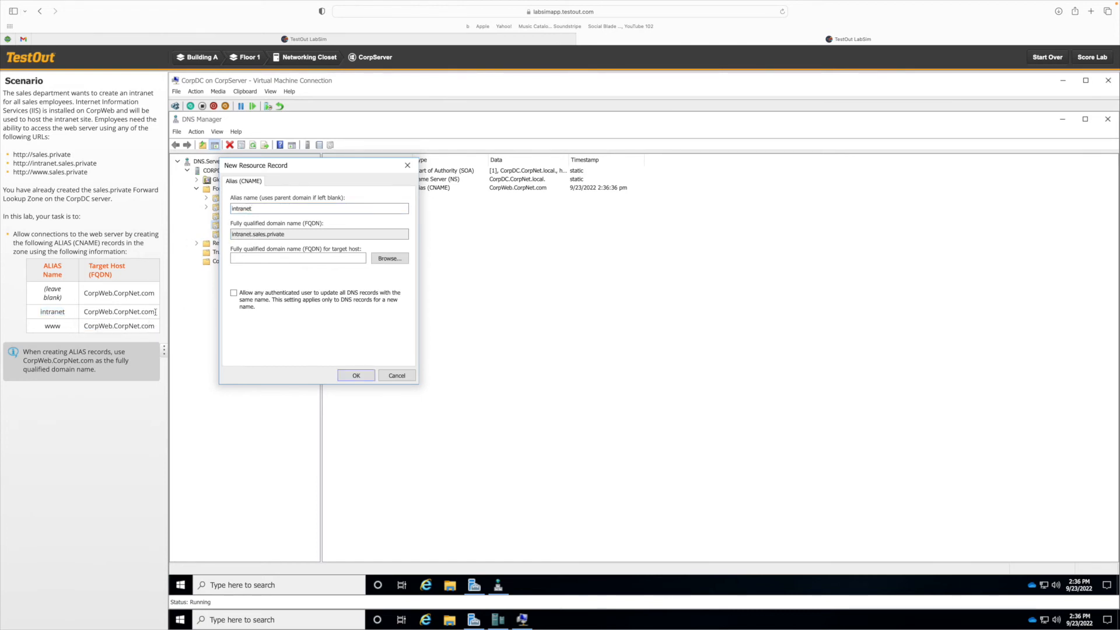
double_click(118, 312)
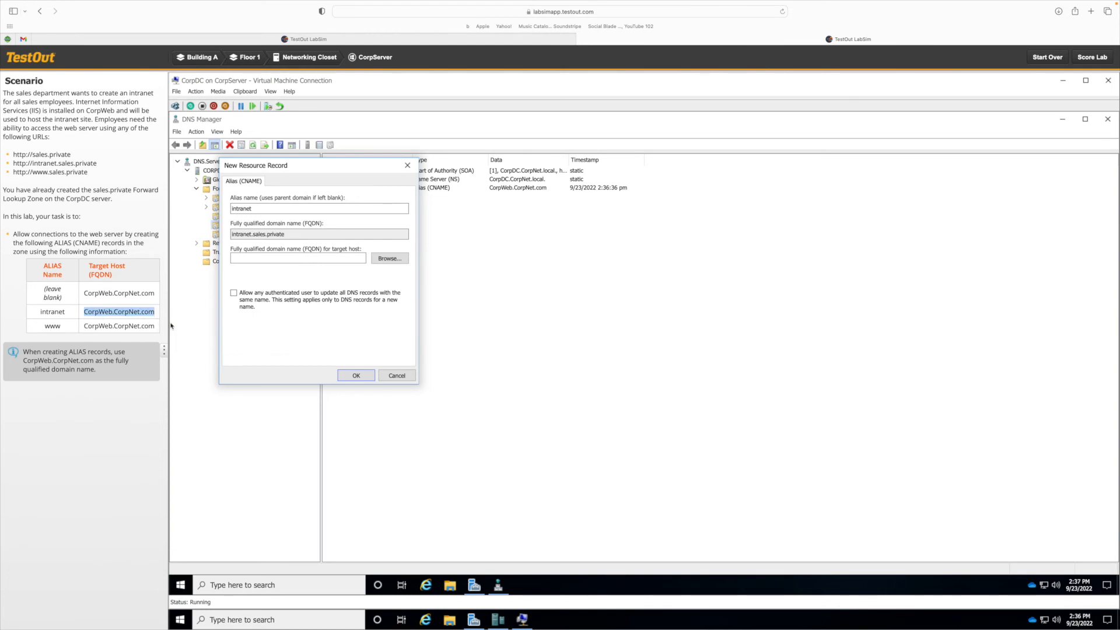
type("CorpWeb.CorpNet.com")
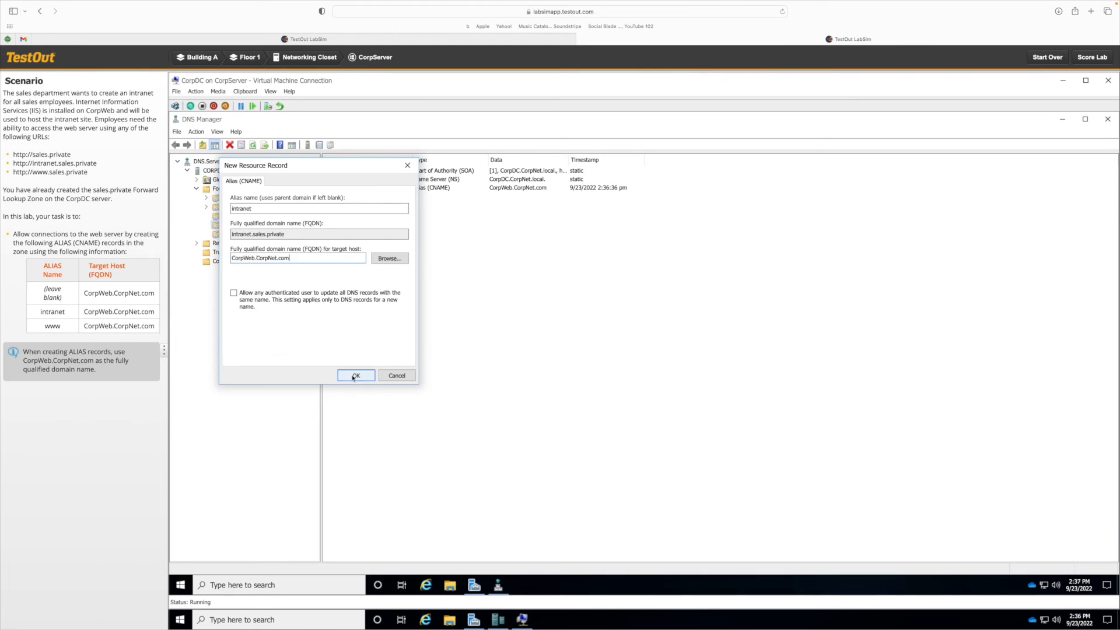
left_click(355, 375)
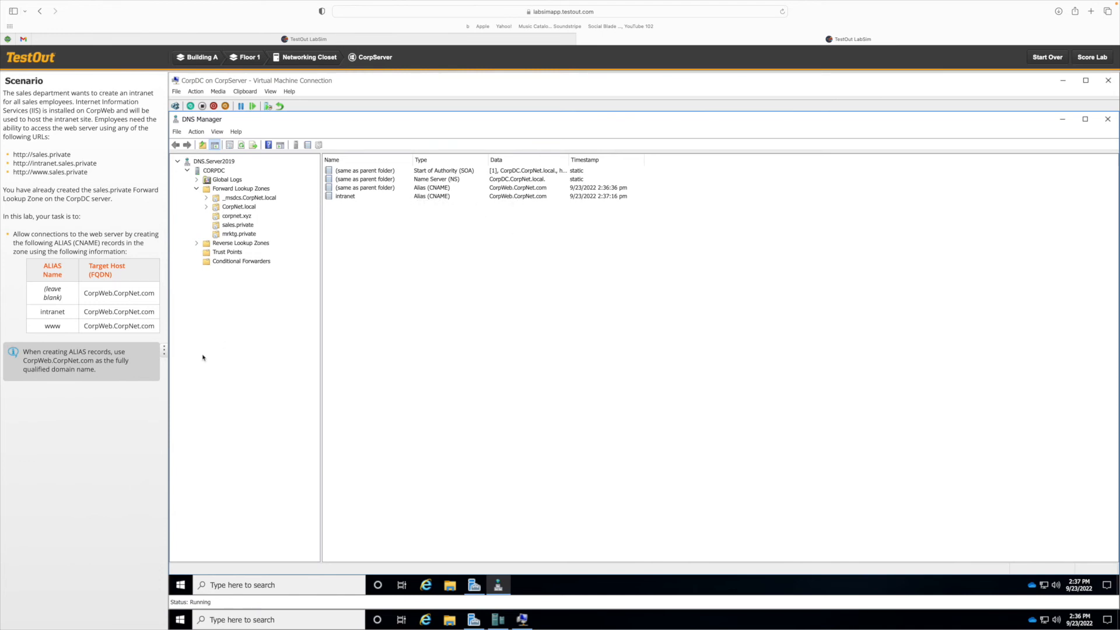
right_click(237, 224)
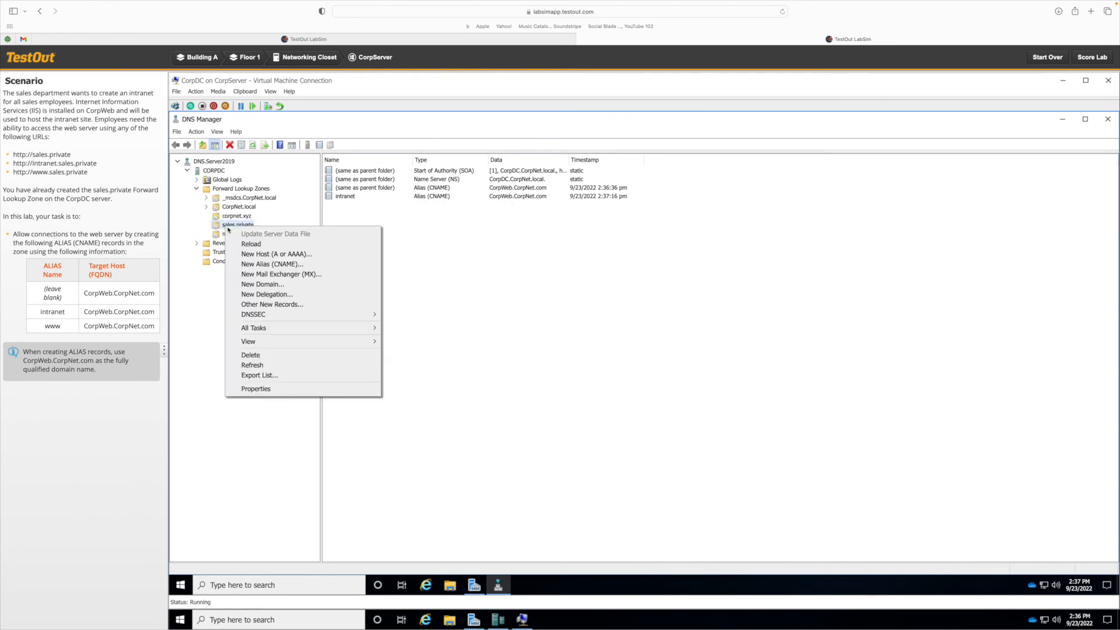
Create the 'www' CNAME alias targeting CorpWeb.CorpNet.com in sales.private
left_click(272, 264)
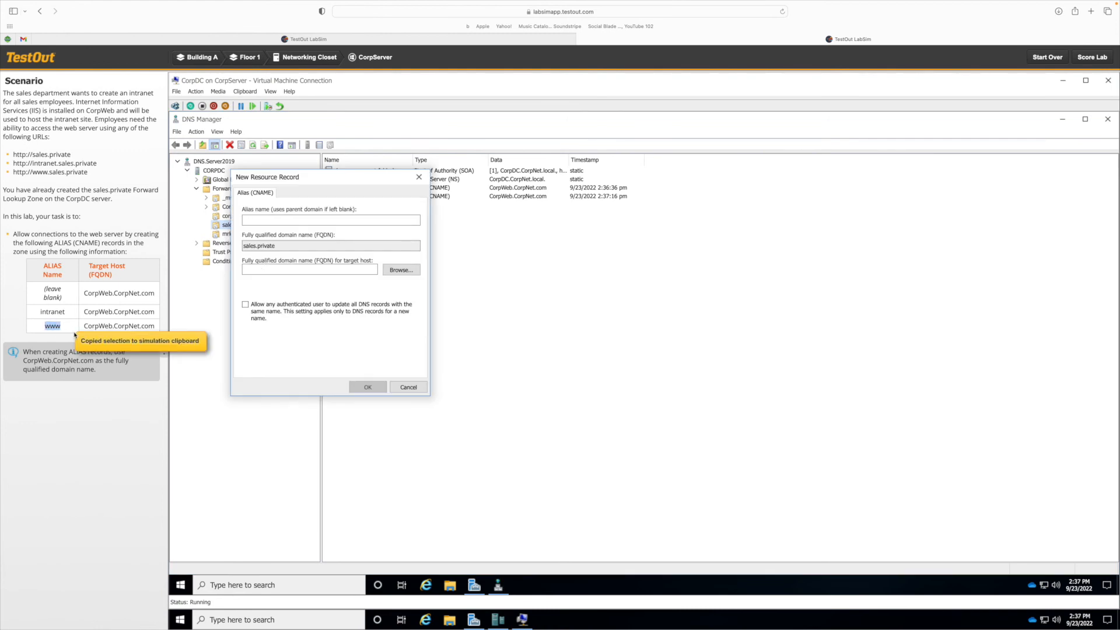
type("www")
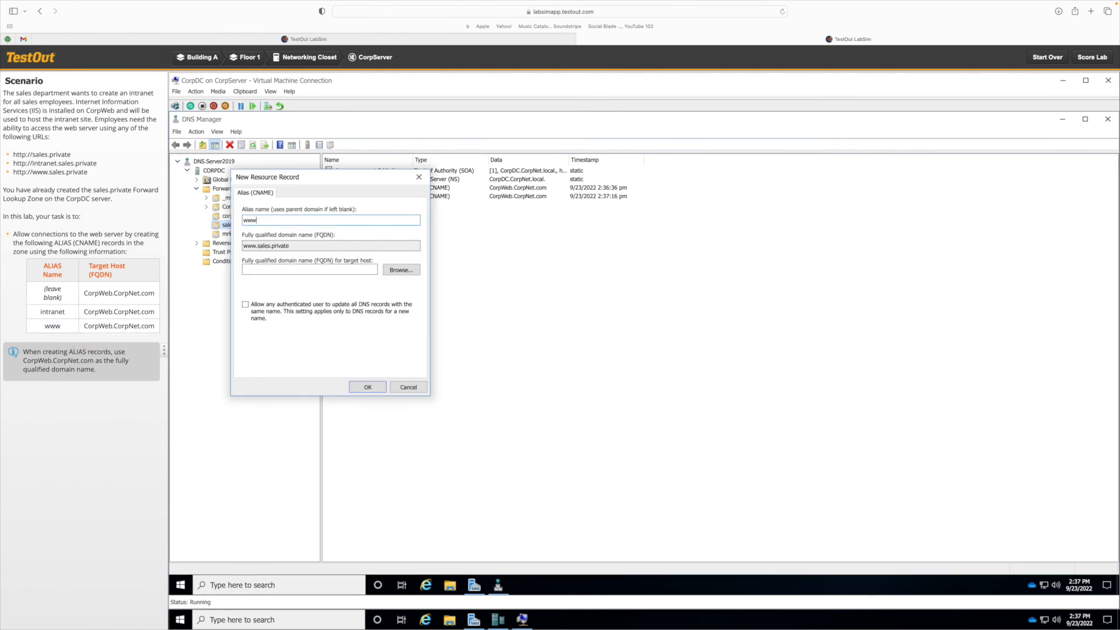
double_click(119, 325)
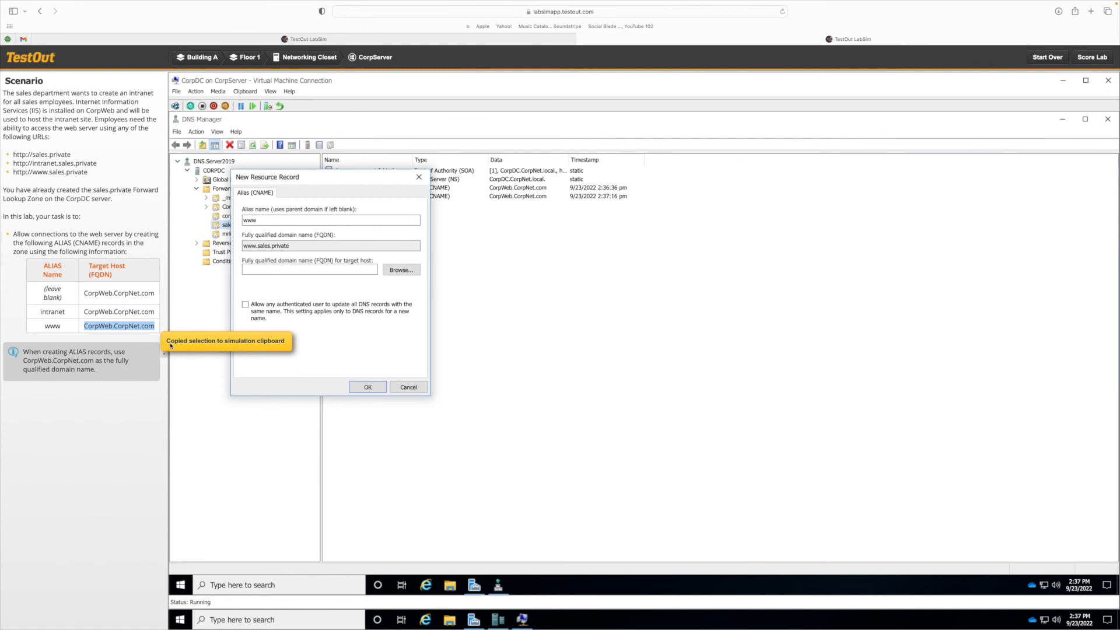
type("CorpWeb.CorpNet.com")
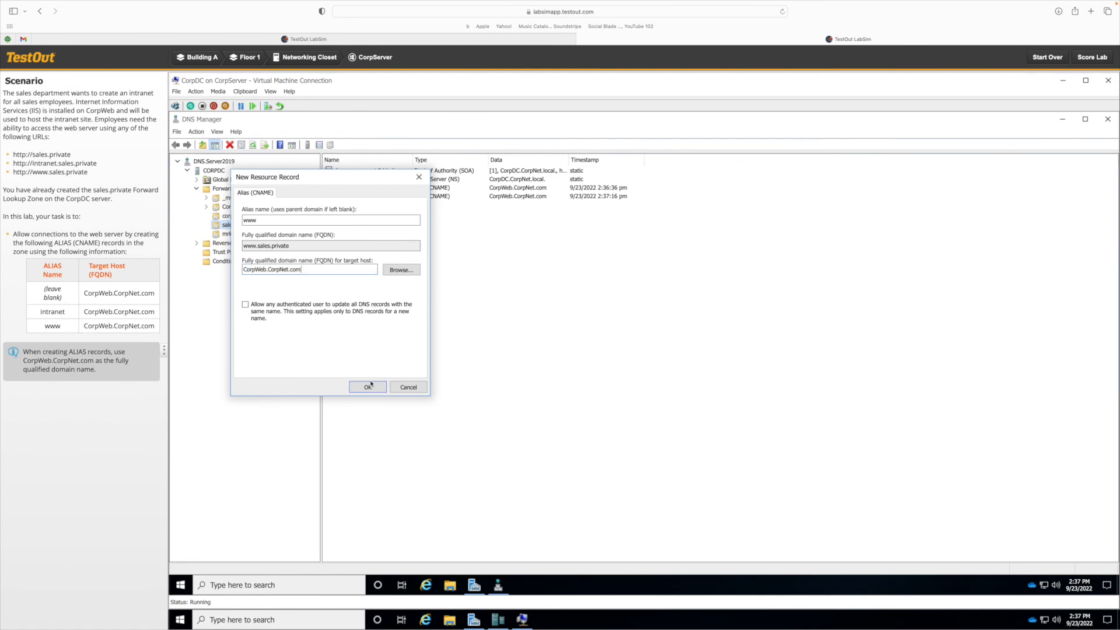
left_click(367, 386)
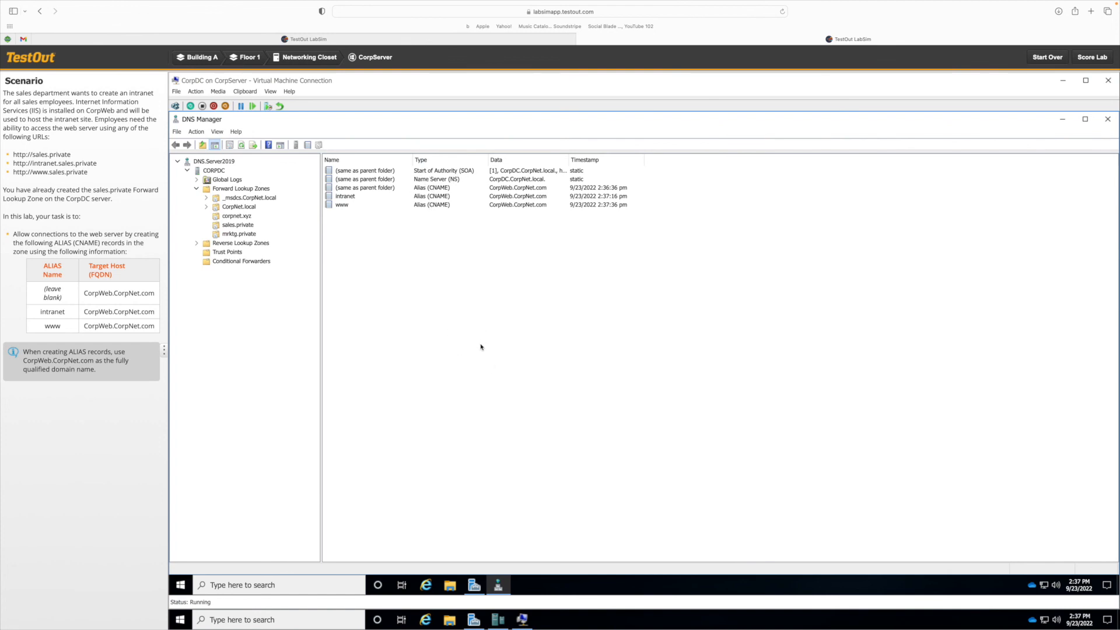
mouse_move(464, 297)
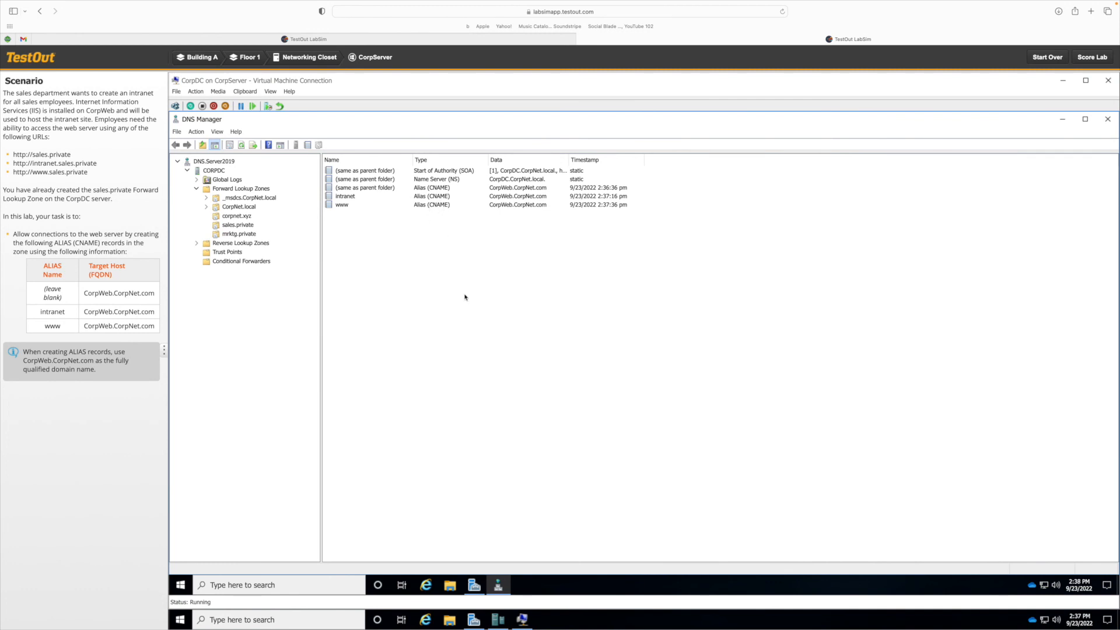